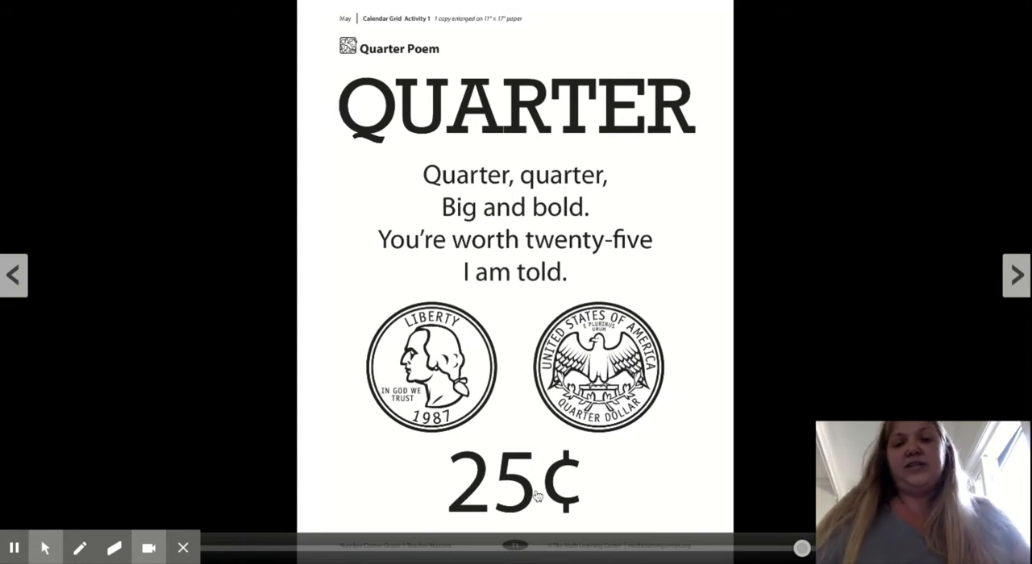
{"action": "mouse_move", "coordinate": [1003, 354]}
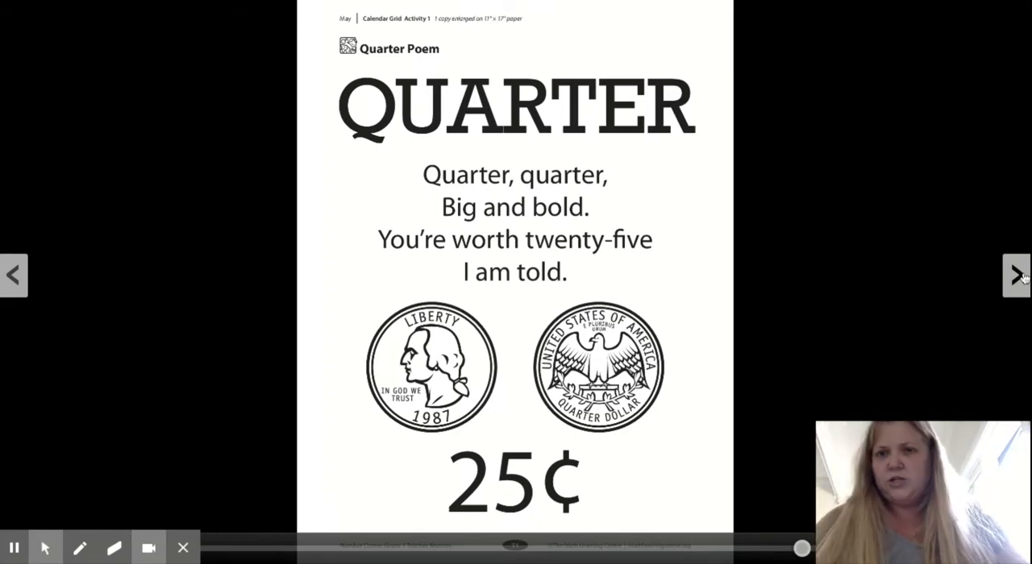
Advance from the Quarter Poem page to the Dollar Money Value Pieces page.
{"action": "left_click", "coordinate": [1016, 274]}
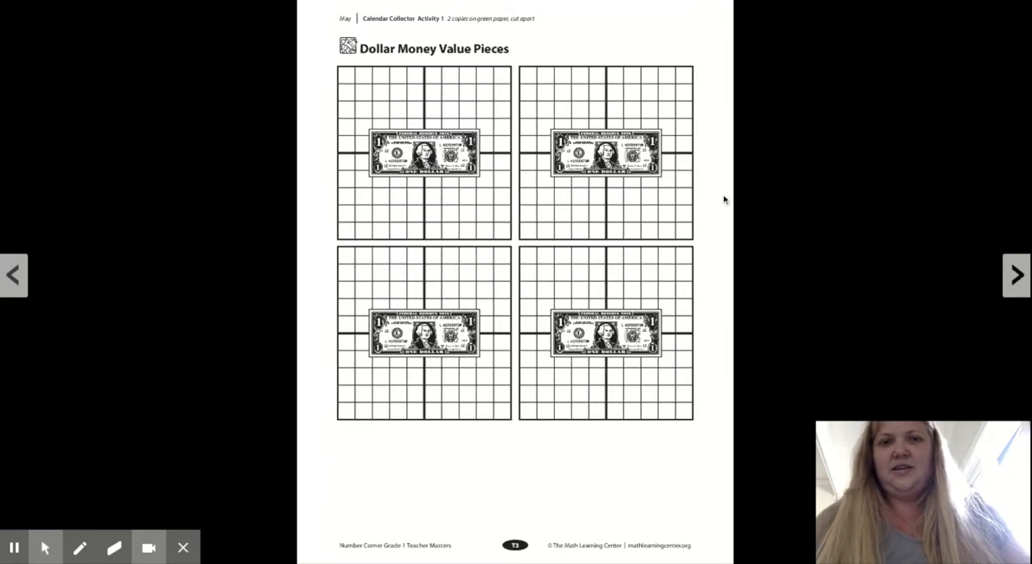
{"action": "mouse_move", "coordinate": [406, 156]}
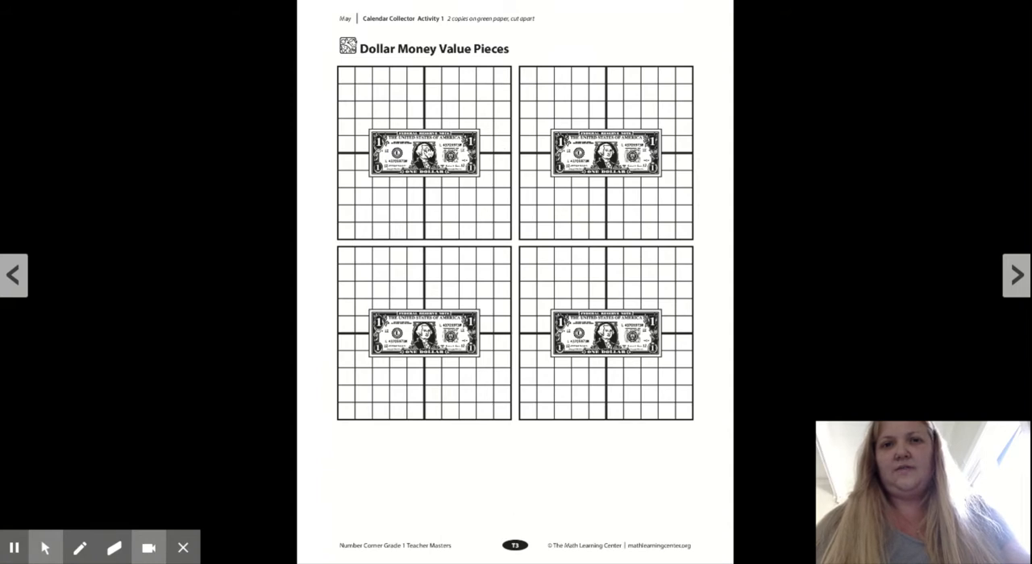
{"action": "mouse_move", "coordinate": [435, 232]}
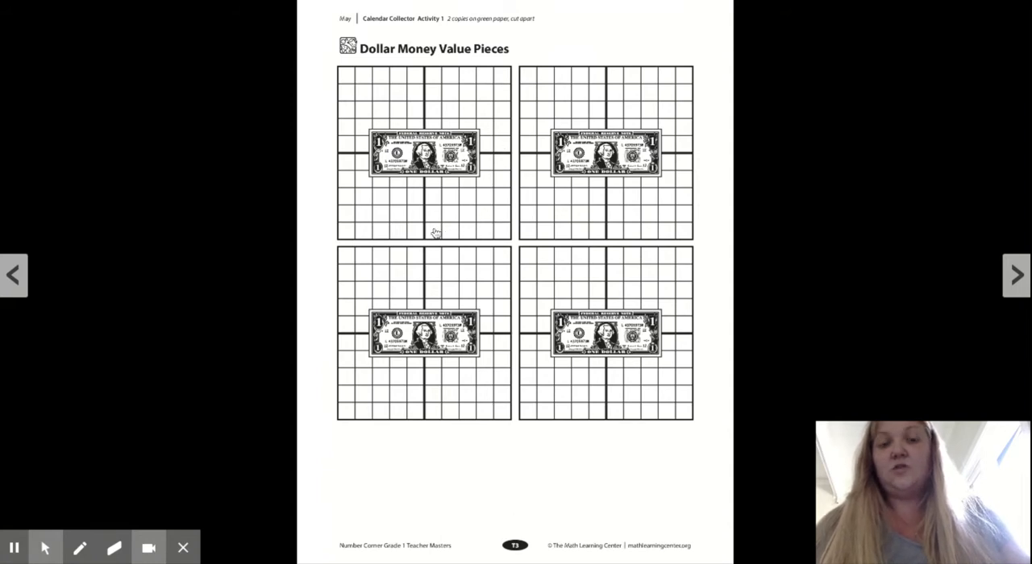
{"action": "mouse_move", "coordinate": [486, 156]}
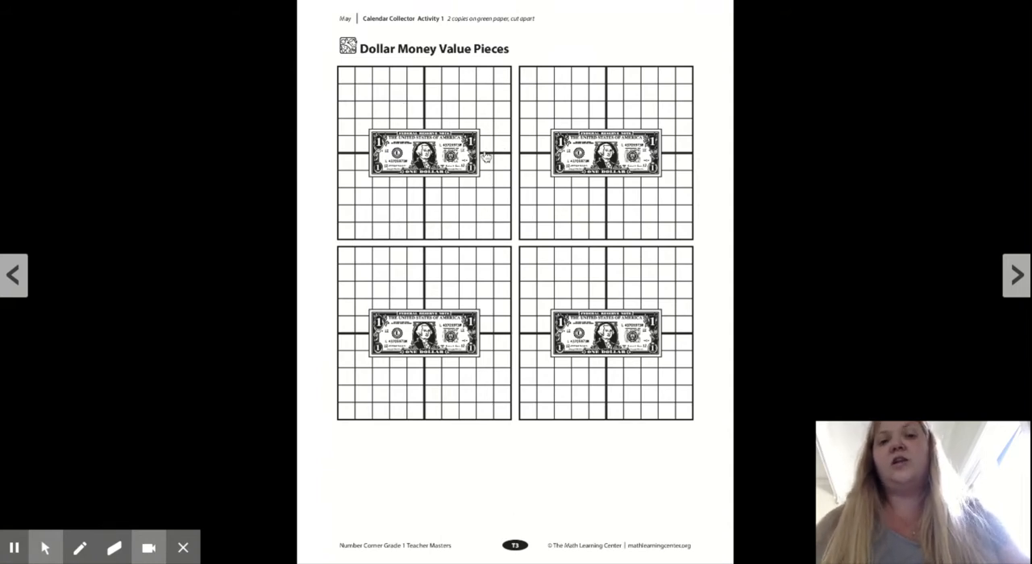
{"action": "mouse_move", "coordinate": [464, 104]}
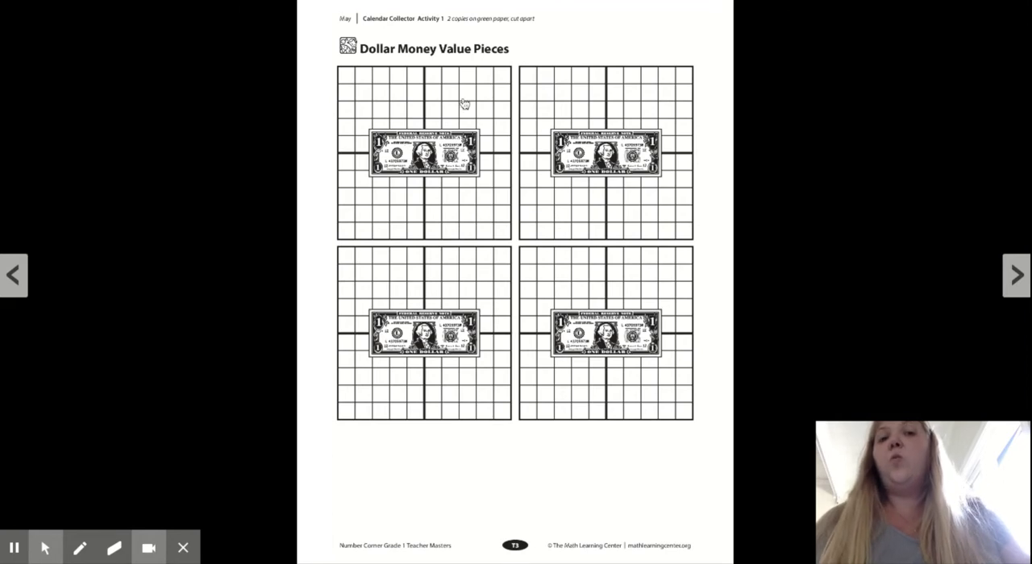
{"action": "mouse_move", "coordinate": [387, 233]}
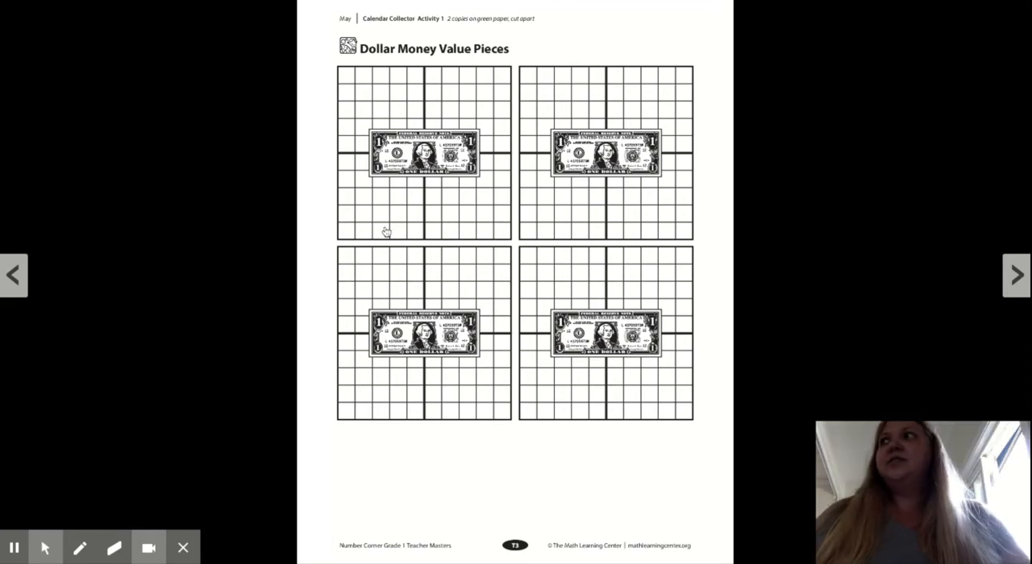
{"action": "mouse_move", "coordinate": [316, 333]}
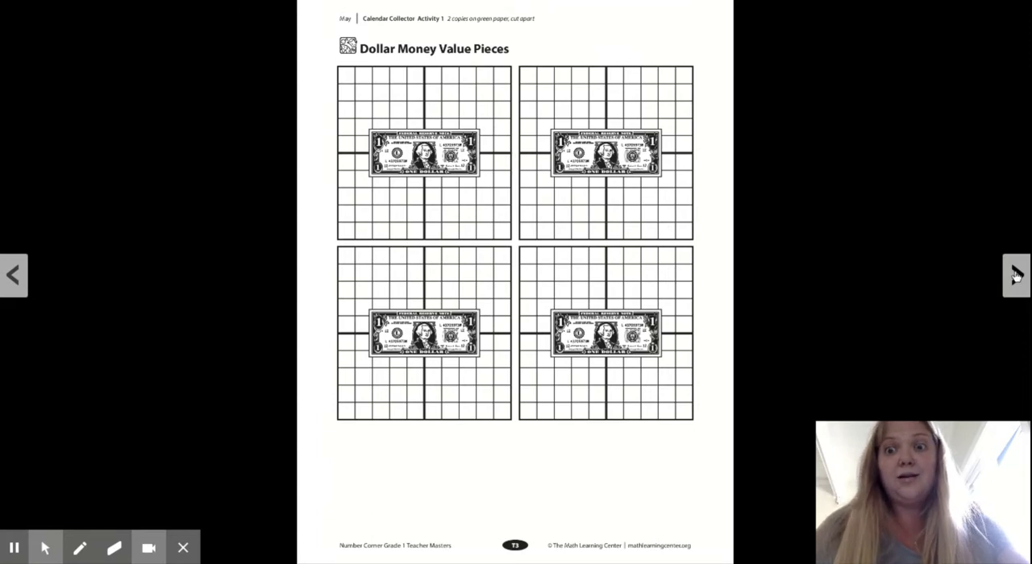
Advance from the Dollar Money Value Pieces page to the Dime Poem page.
{"action": "left_click", "coordinate": [1016, 274]}
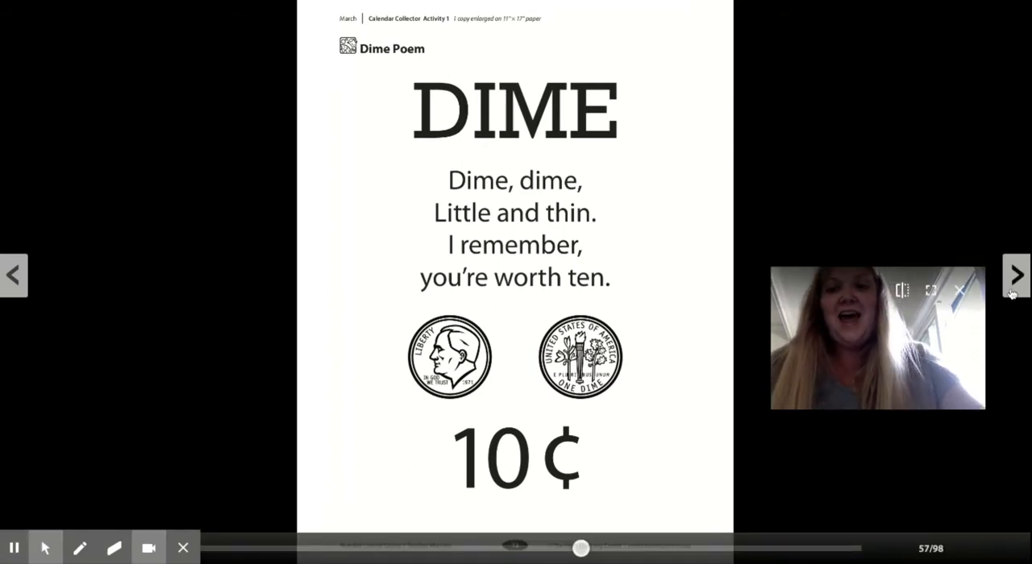
Advance past the Dime and Nickel Poem pages to the One Hundred Chart page.
{"action": "left_click", "coordinate": [1016, 274]}
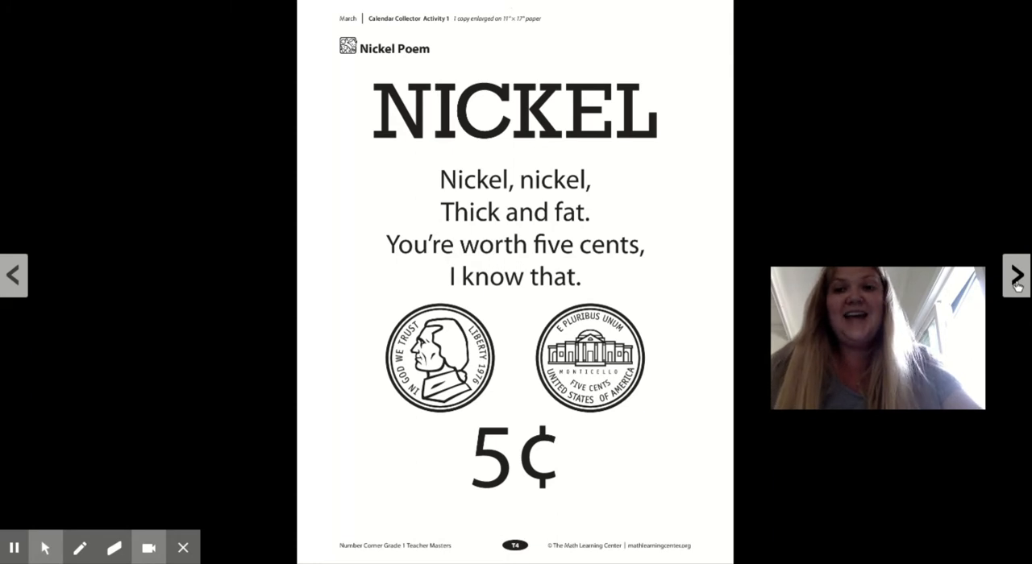
{"action": "left_click", "coordinate": [1016, 274]}
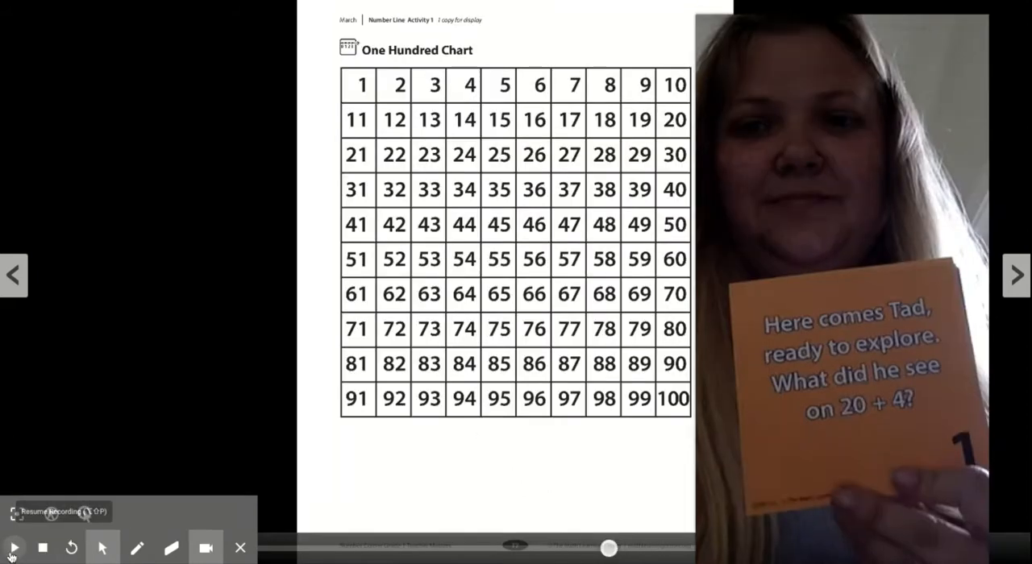
{"action": "left_click", "coordinate": [13, 548]}
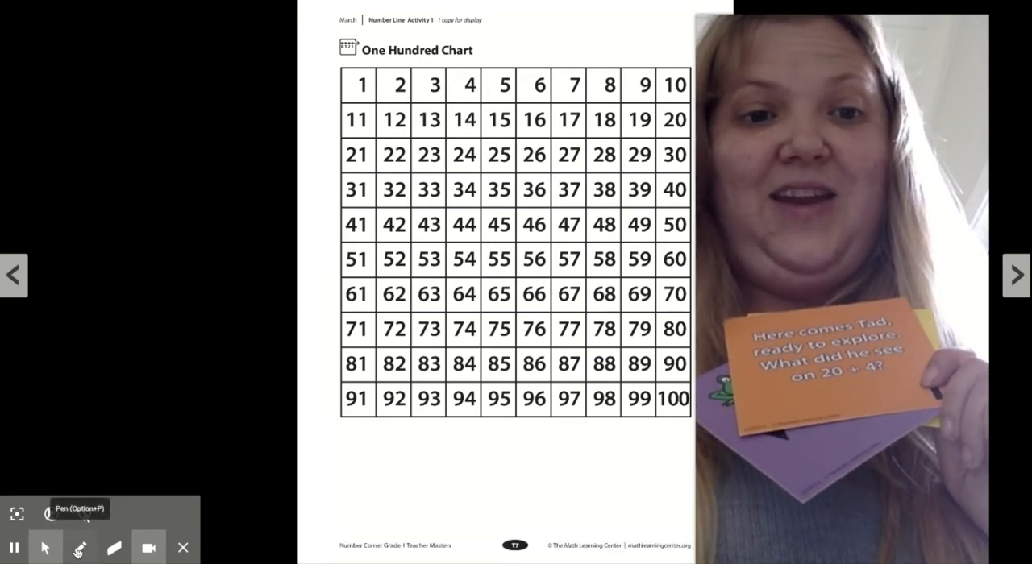
With the green pen, trace a line on the chart from 24 down through 34 to 44.
{"action": "left_click", "coordinate": [81, 548]}
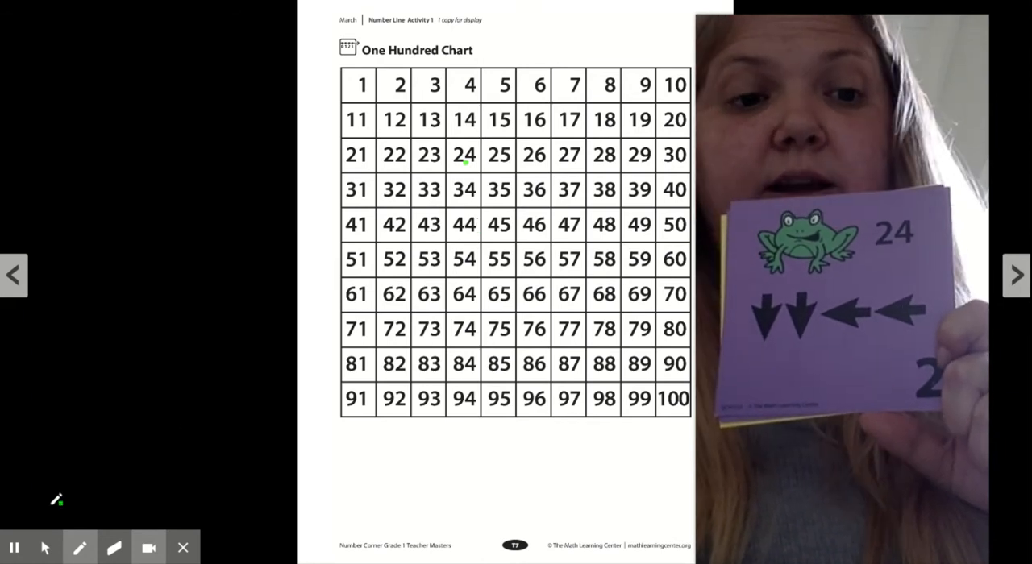
{"action": "left_click_drag", "start_coordinate": [466, 164], "coordinate": [471, 229]}
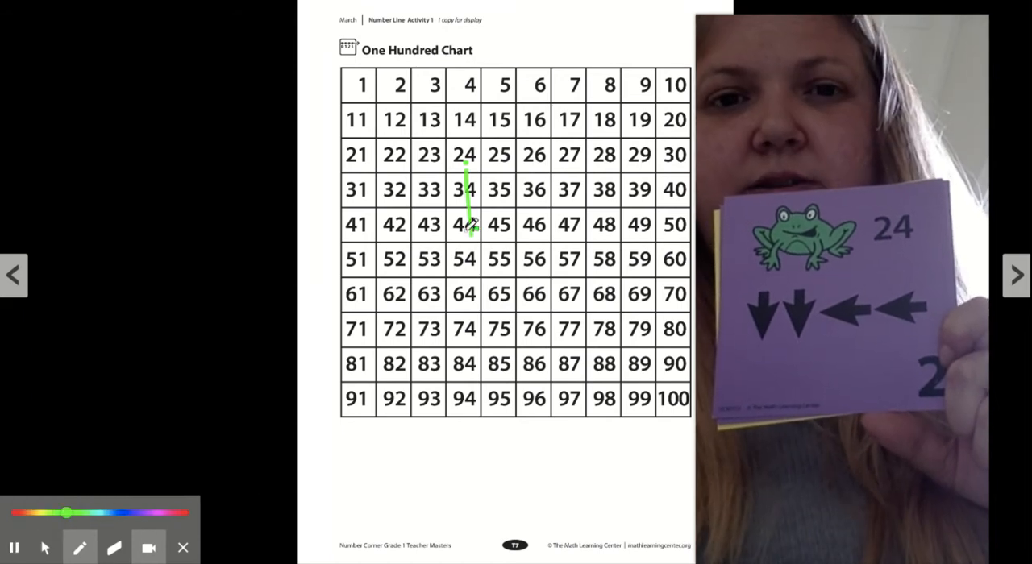